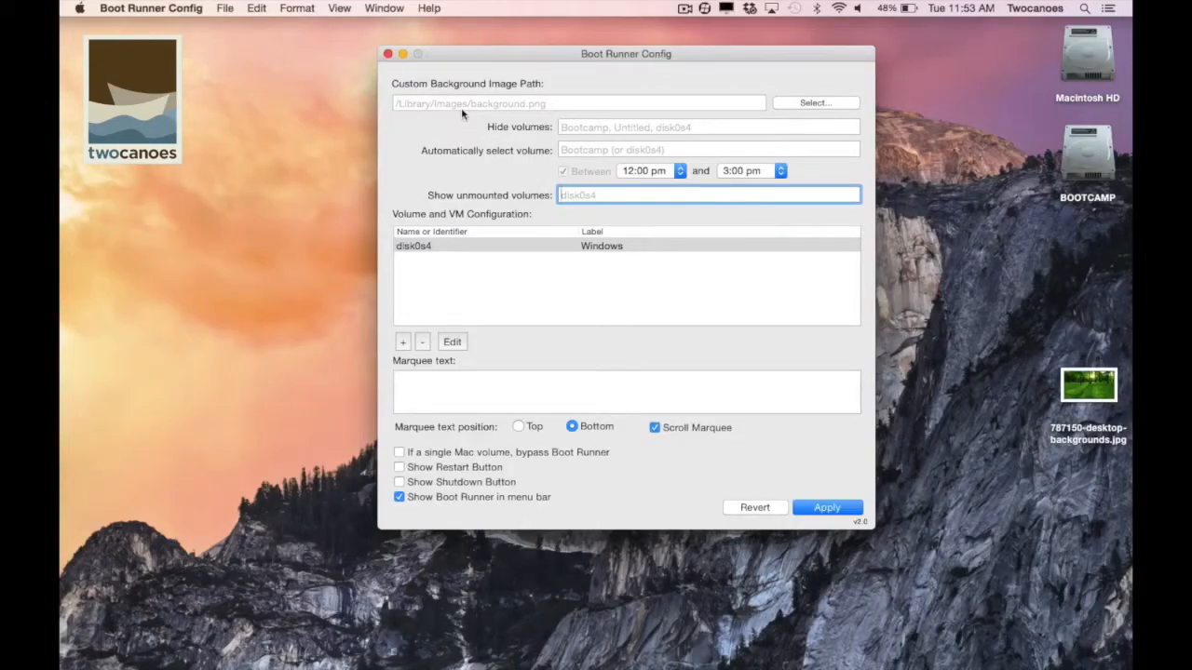
# Drop 787150-desktop-backgrounds.jpg from the desktop into the Custom Background Image Path field
pyautogui.click(577, 102)
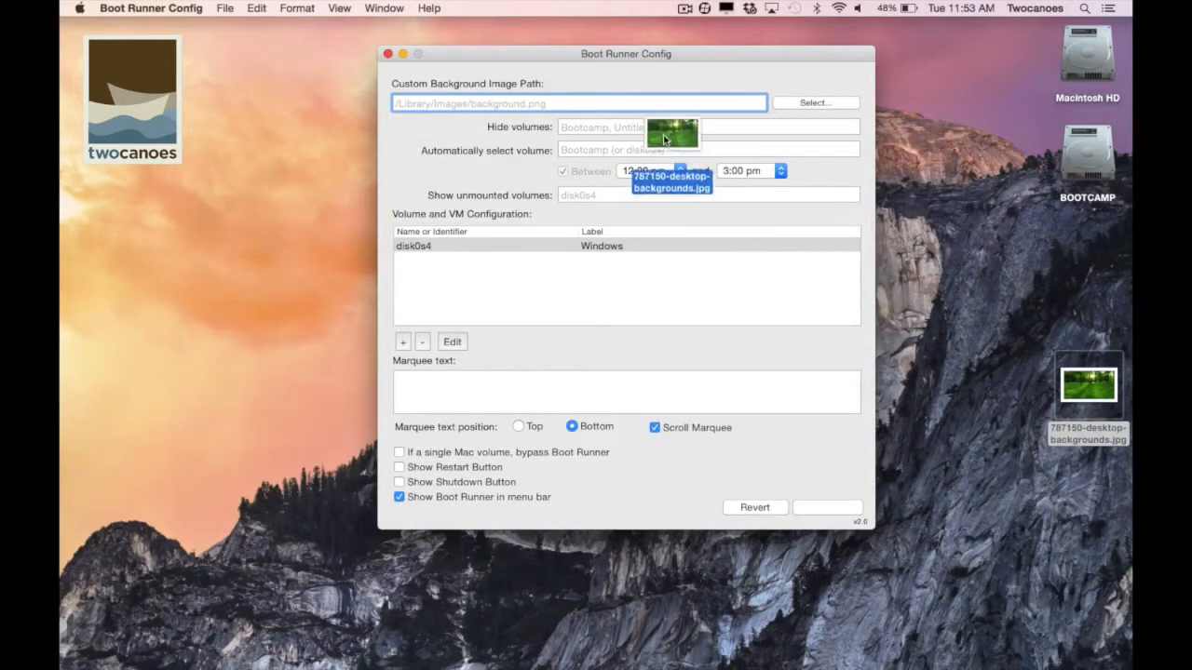
pyautogui.moveTo(670, 134); pyautogui.dragTo(578, 105)
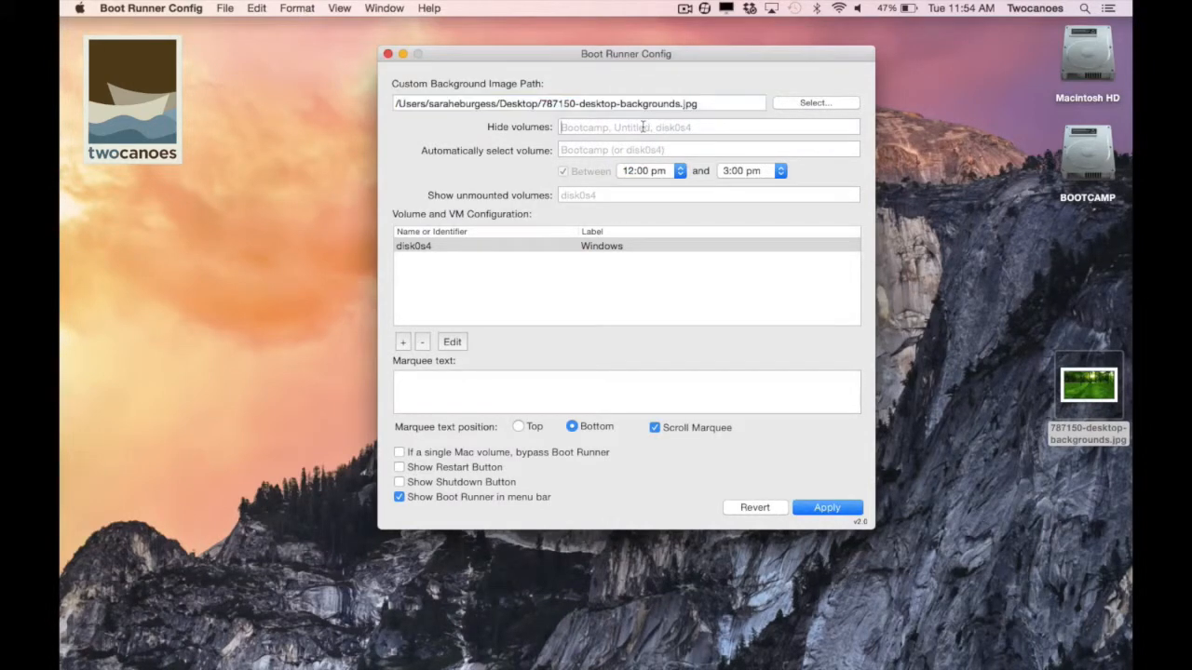
pyautogui.click(708, 127)
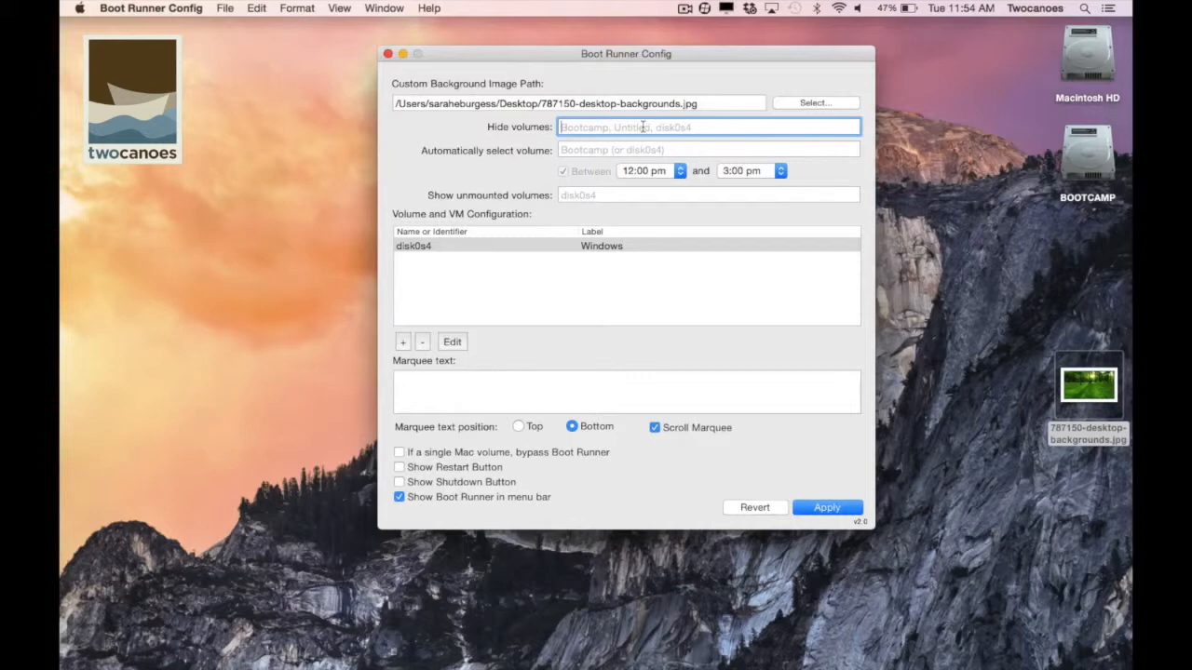
# Enter disk0s4 as the automatically selected volume with the Between time window enabled
pyautogui.write('disk0s4')
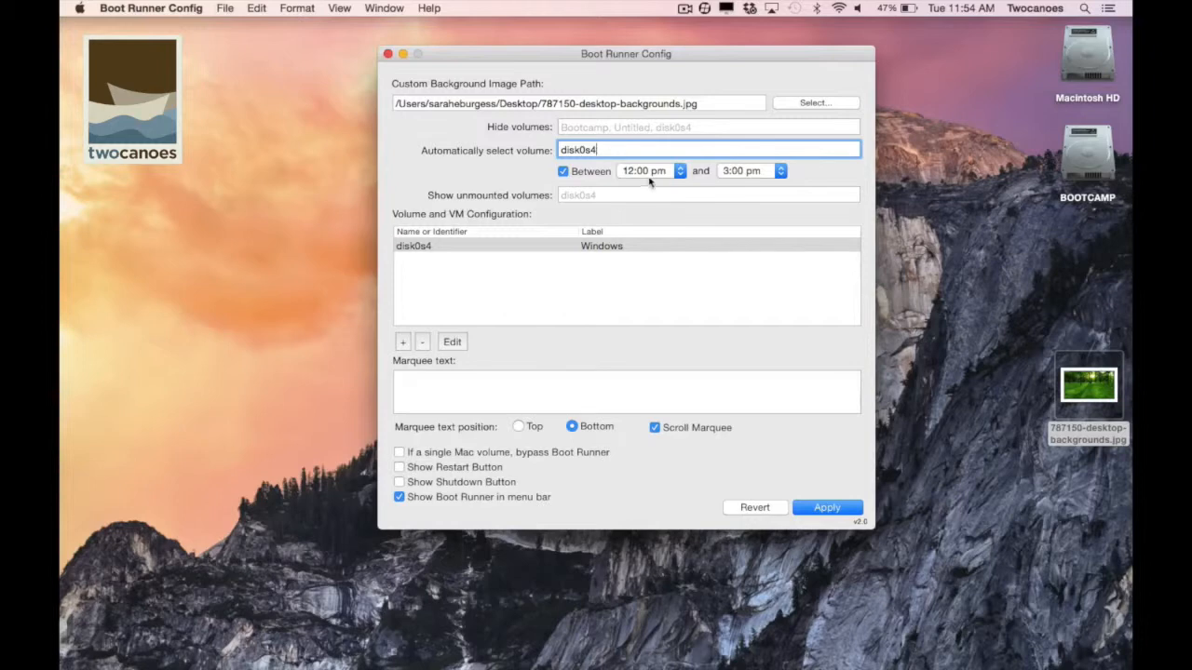
# Change the auto-select window start time from 12:00 pm to 11:00 am
pyautogui.click(677, 171)
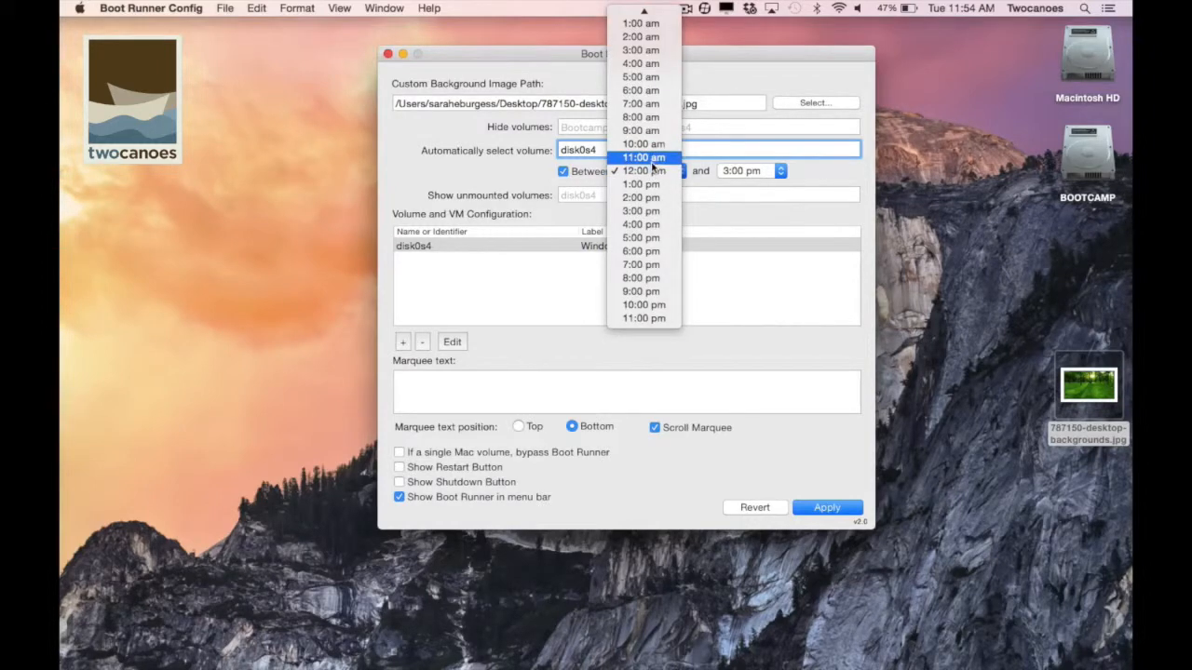
pyautogui.click(643, 156)
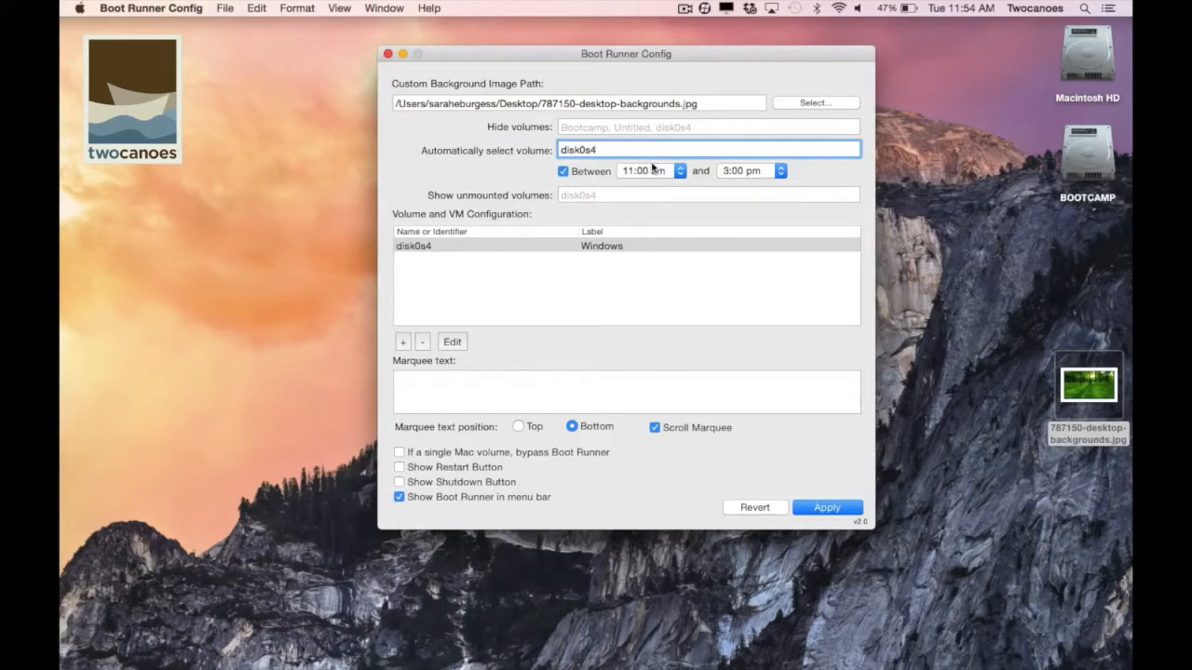
pyautogui.moveTo(620, 189)
pyautogui.write('disk0s4')
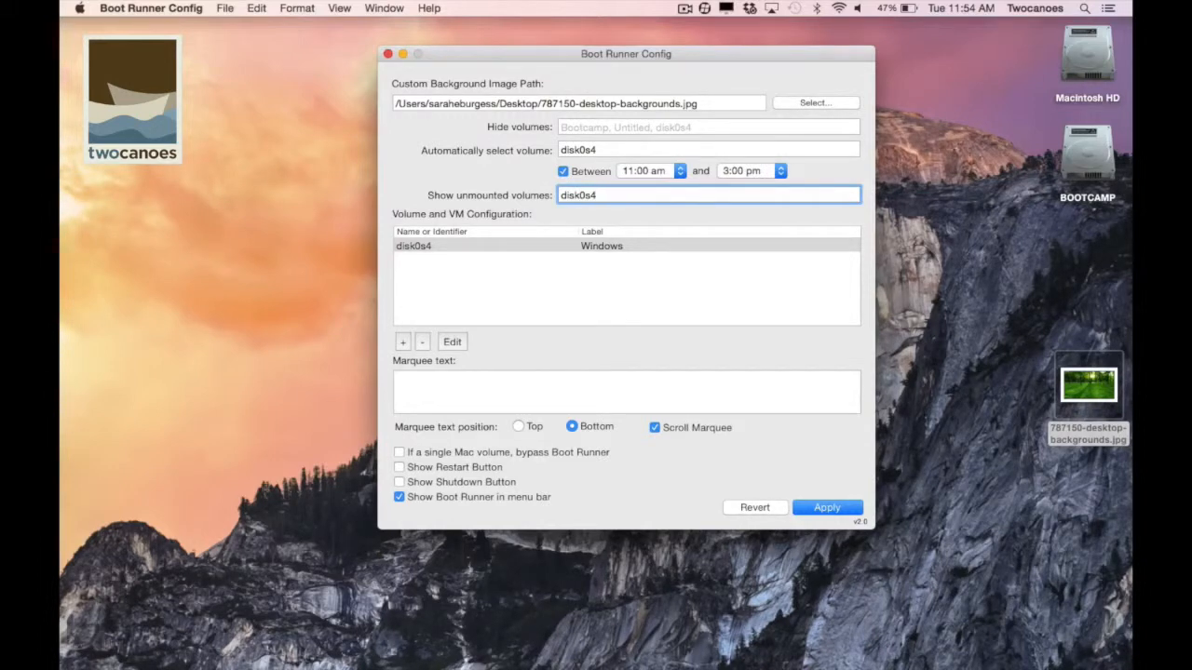
# Apply the settings and enter the administrator password to install the helper tool
pyautogui.click(624, 196)
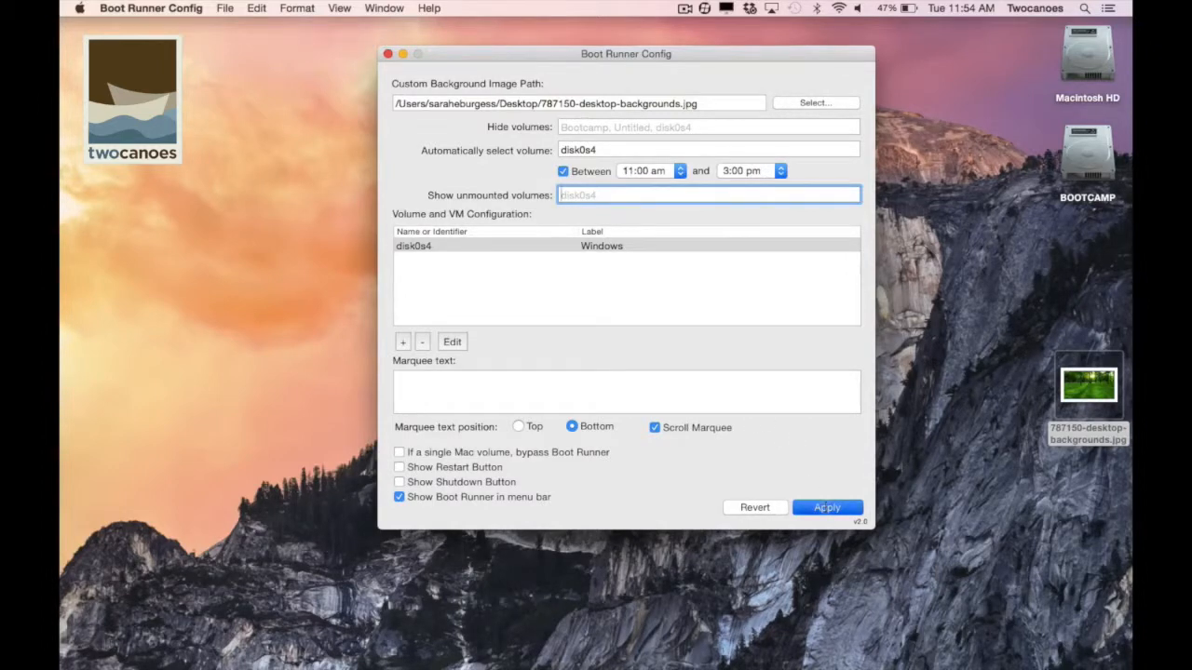
pyautogui.click(827, 507)
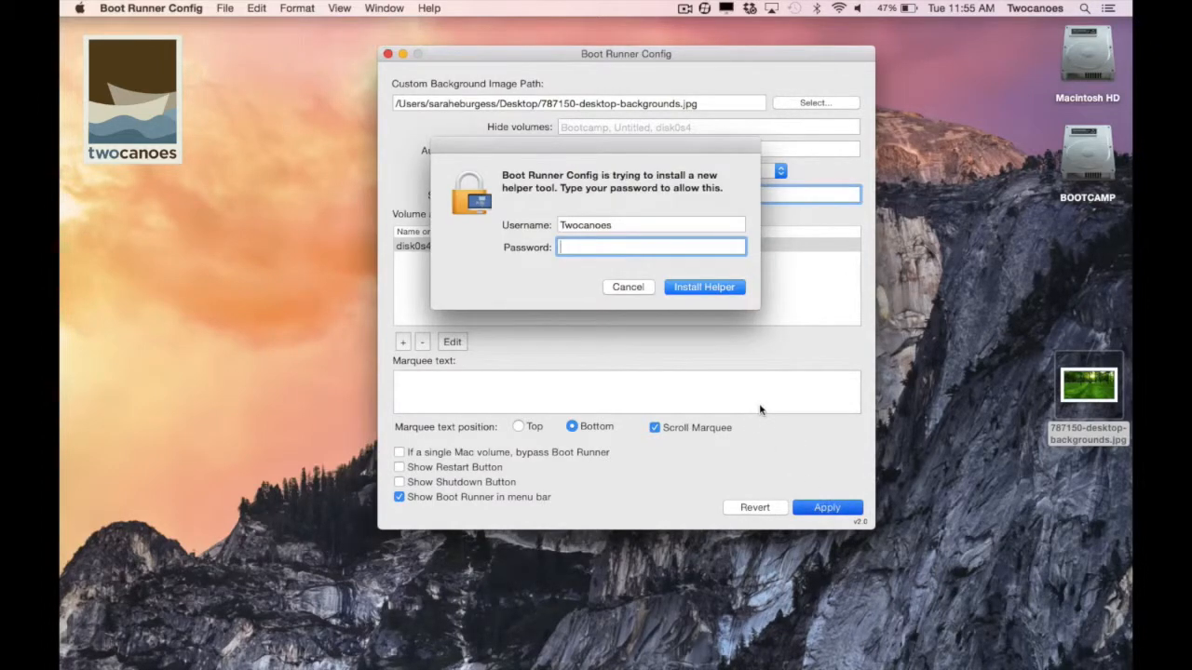
pyautogui.write('••••••')
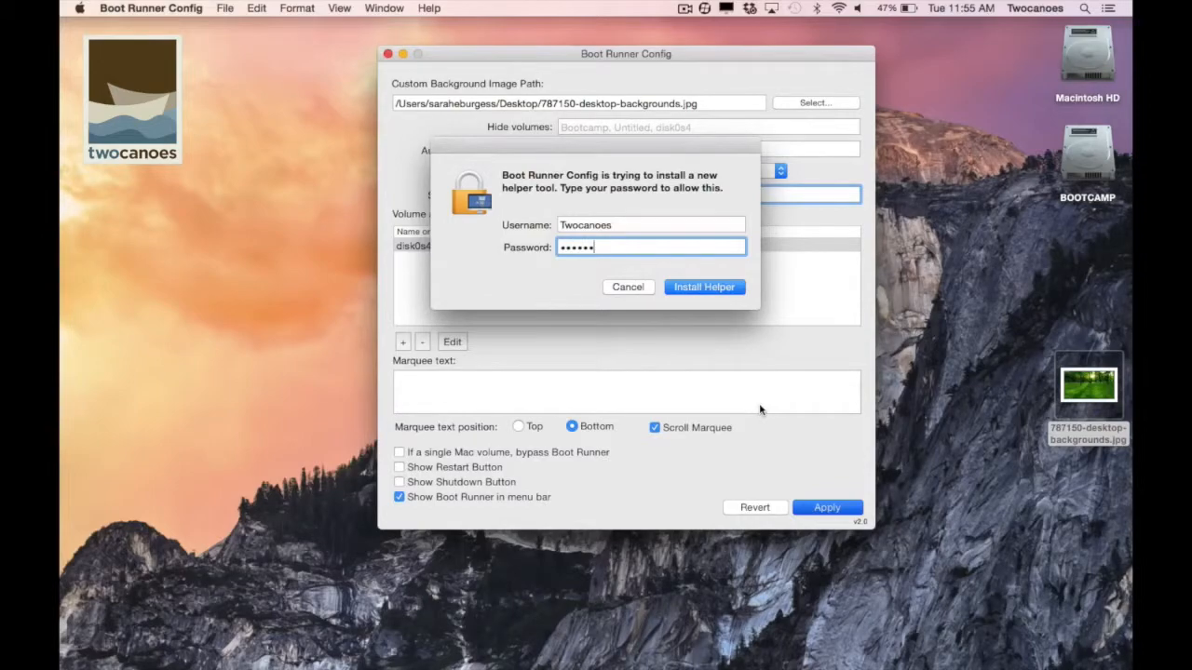
pyautogui.click(704, 287)
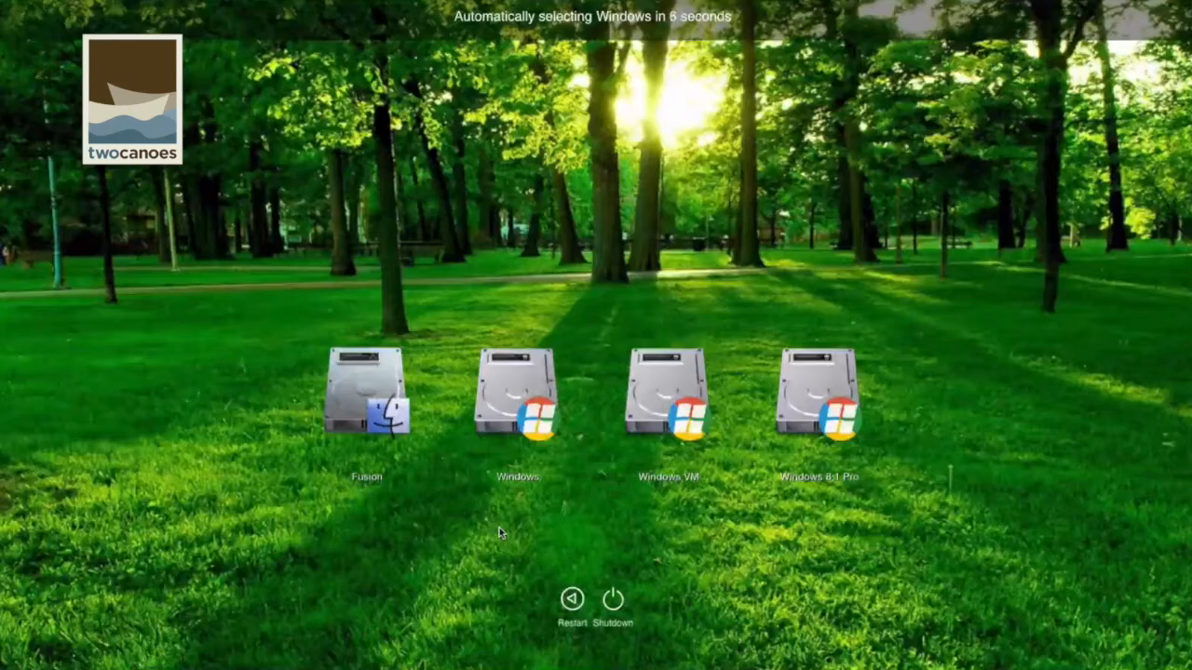